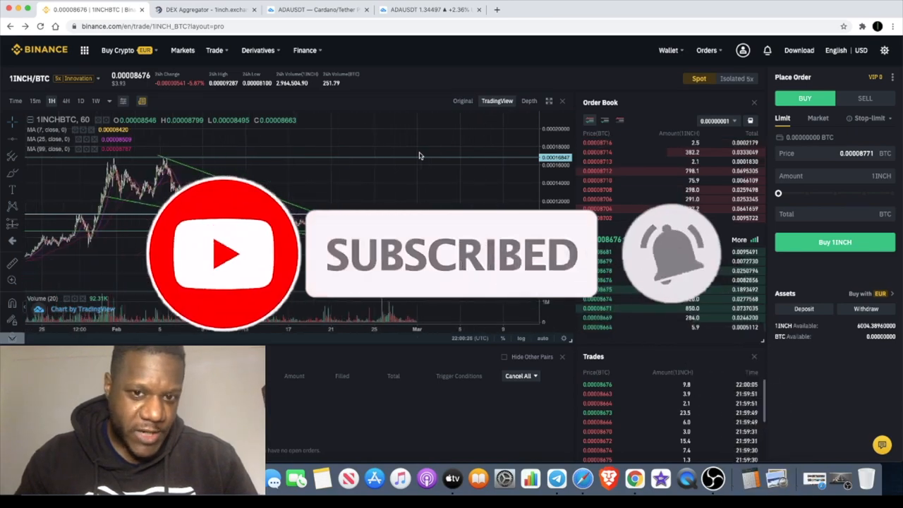
Step: Switch to the TradingView tab showing the ADAUSDT 4-hour chart with its EMA ribbon
{"action": "left_click", "coordinate": [430, 8]}
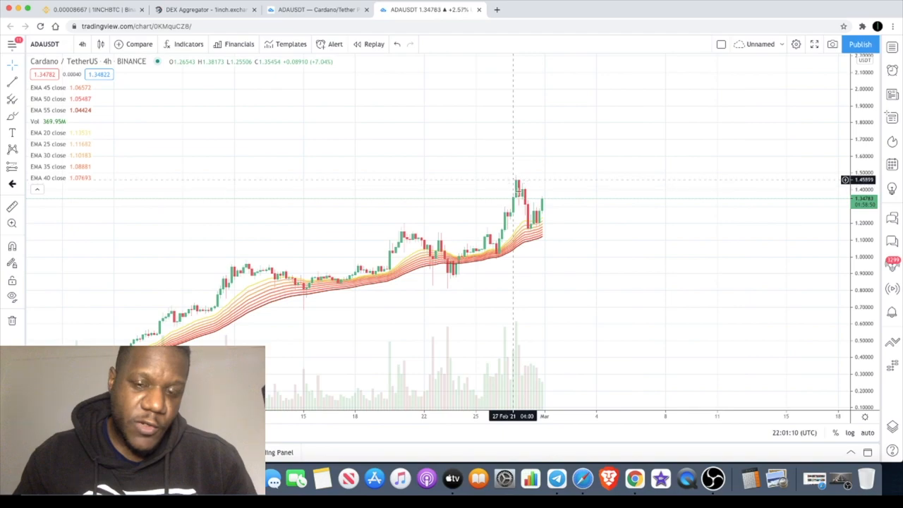
{"action": "mouse_move", "coordinate": [534, 232]}
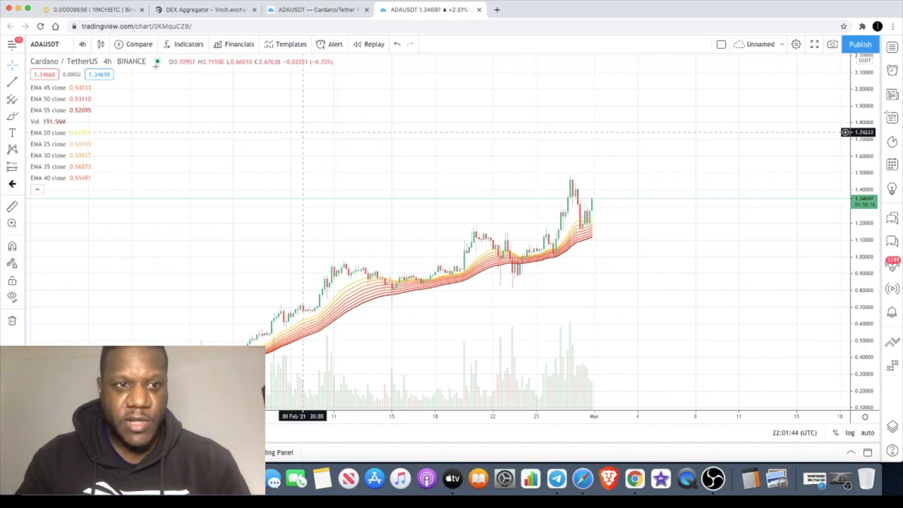
Step: Change the ADAUSDT chart interval from 4 hours to 1 day
{"action": "left_click", "coordinate": [82, 43]}
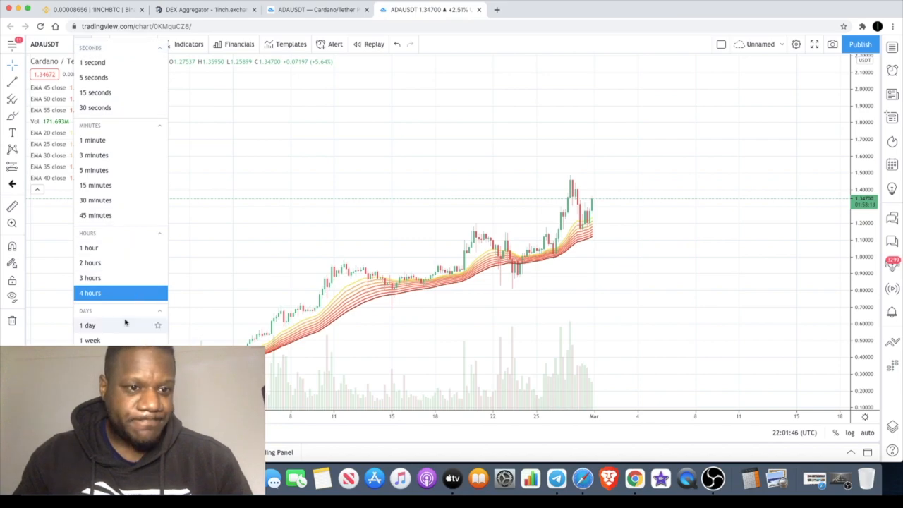
{"action": "left_click", "coordinate": [88, 324]}
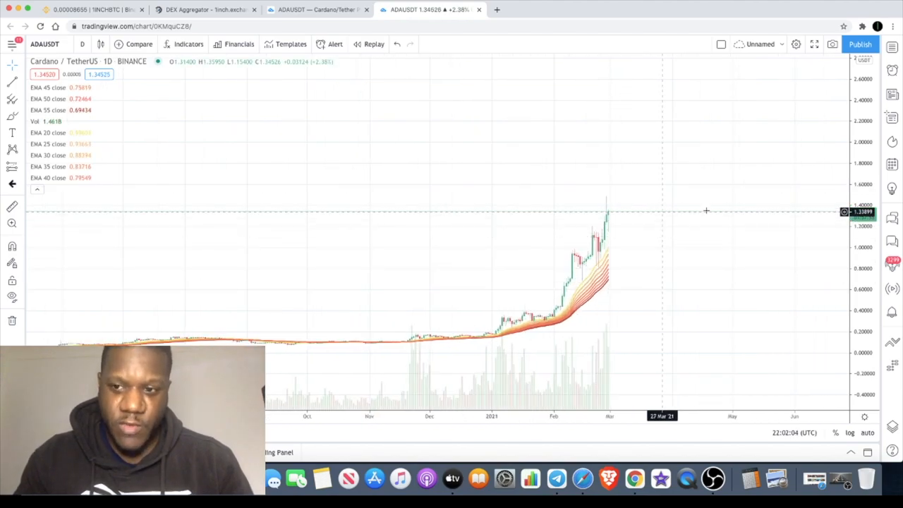
{"action": "mouse_move", "coordinate": [739, 103]}
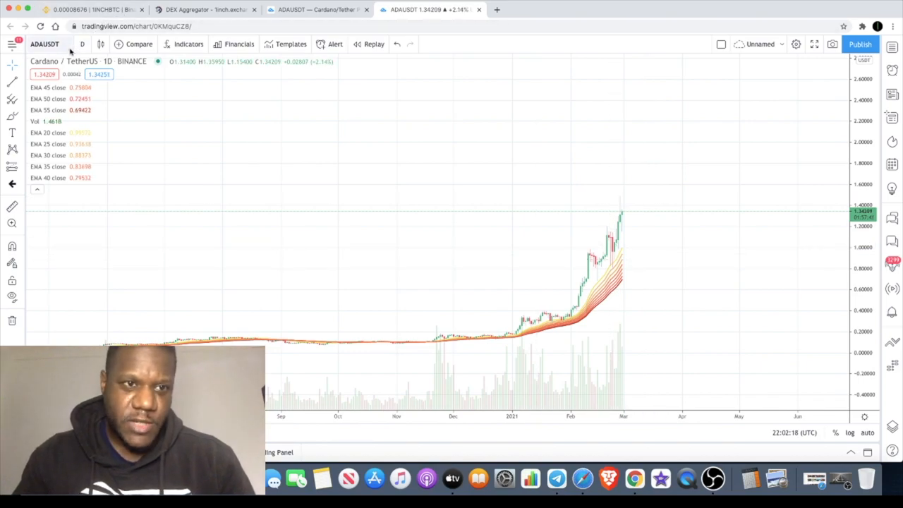
Step: Replace the symbol with Binance's ADABTC pair on the daily chart
{"action": "left_click", "coordinate": [45, 44]}
{"action": "type", "text": "ADABTC"}
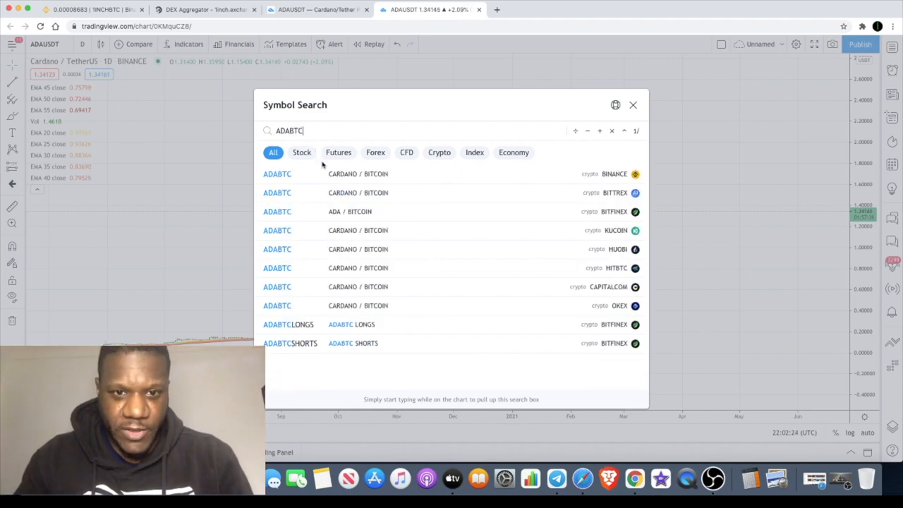
{"action": "left_click", "coordinate": [276, 174]}
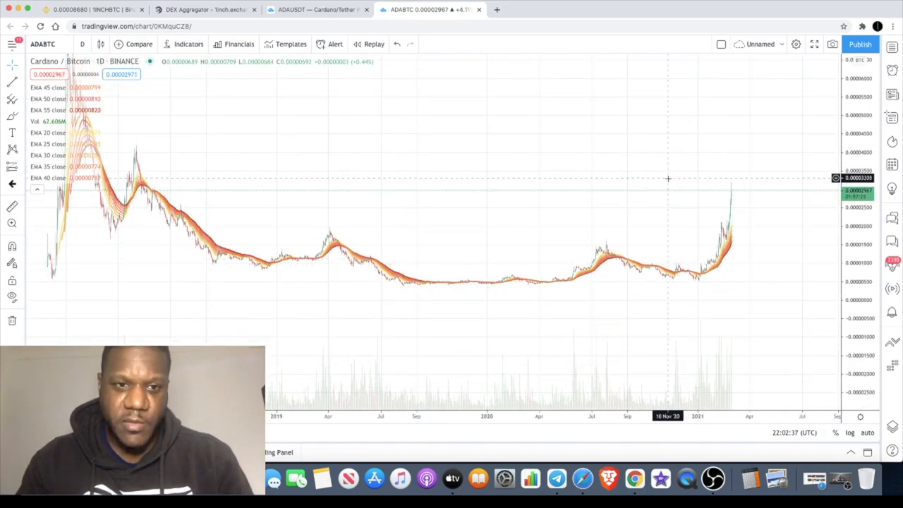
{"action": "mouse_move", "coordinate": [554, 158]}
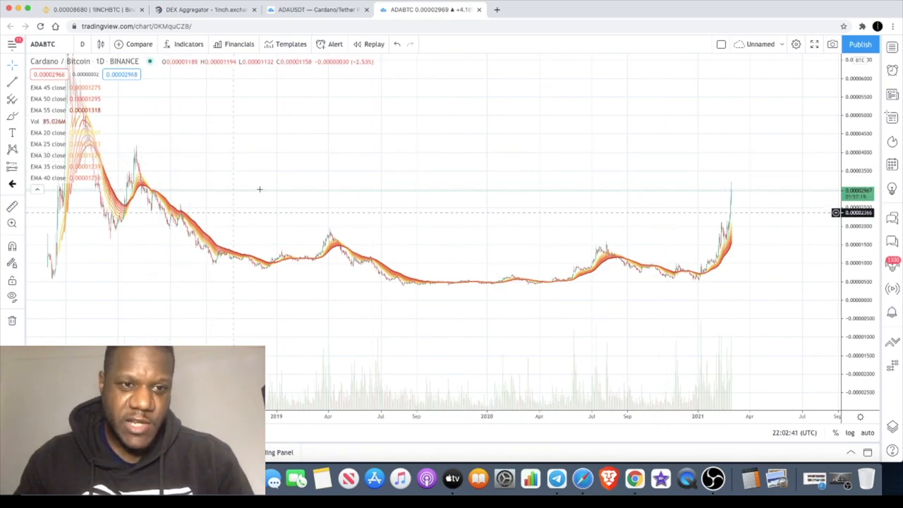
{"action": "mouse_move", "coordinate": [275, 143]}
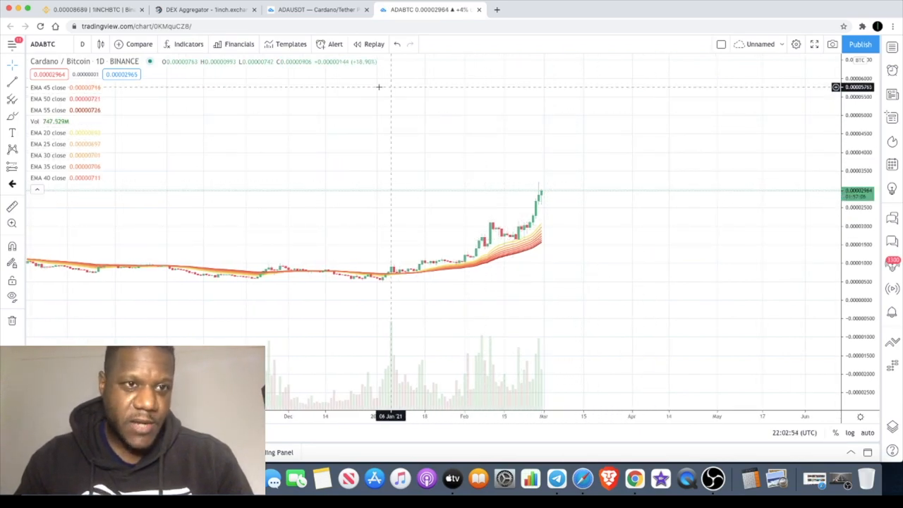
{"action": "mouse_move", "coordinate": [360, 88]}
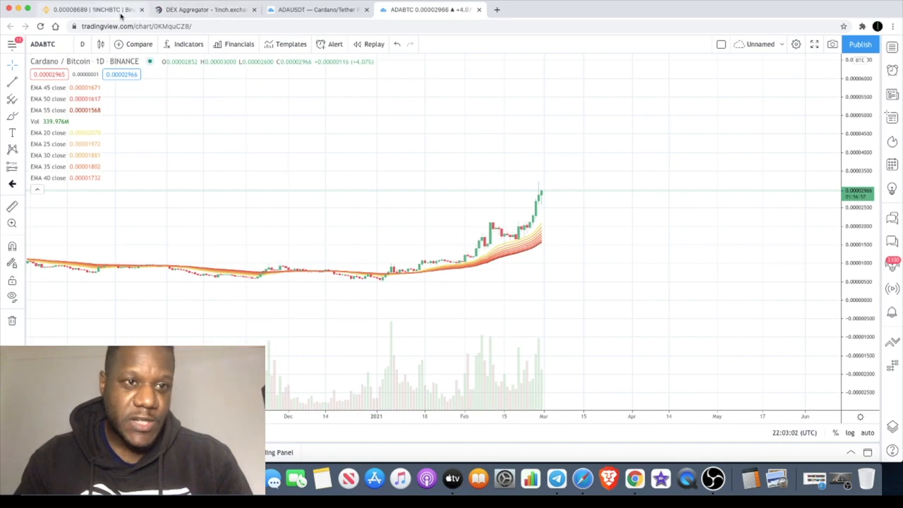
Step: Review the 1INCH/BTC chart's price levels on Binance, then move to the 1inch governance page
{"action": "left_click", "coordinate": [92, 8]}
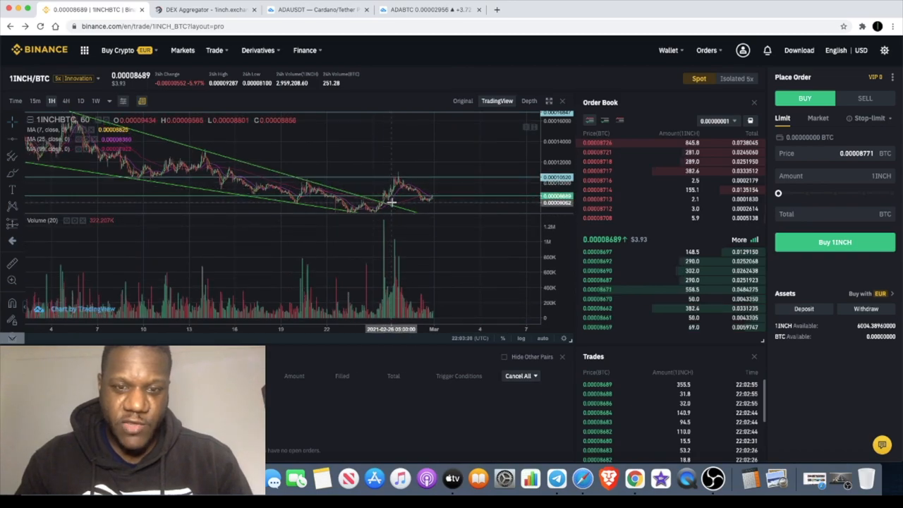
{"action": "mouse_move", "coordinate": [398, 181]}
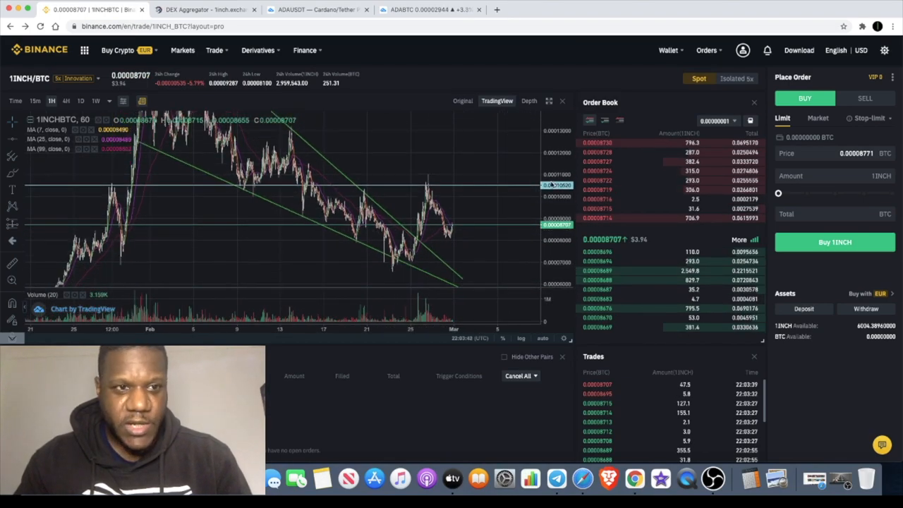
{"action": "left_click", "coordinate": [81, 100]}
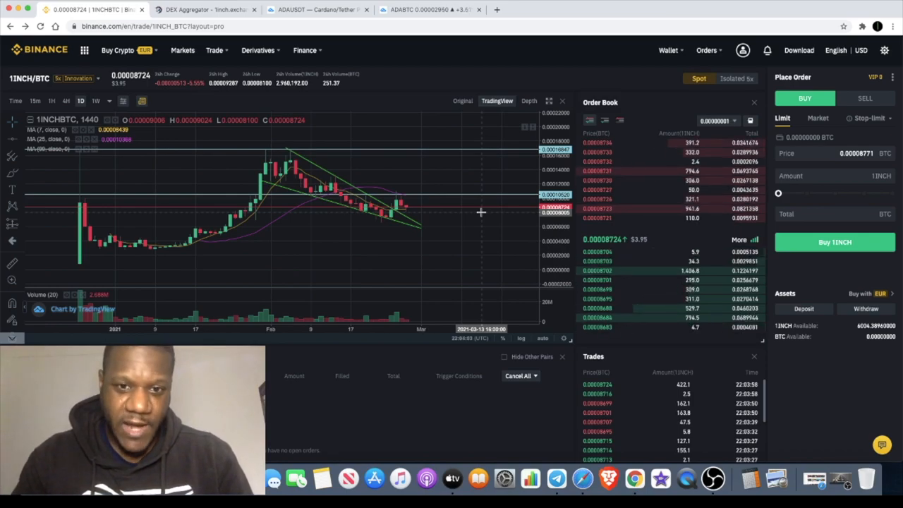
{"action": "mouse_move", "coordinate": [410, 203]}
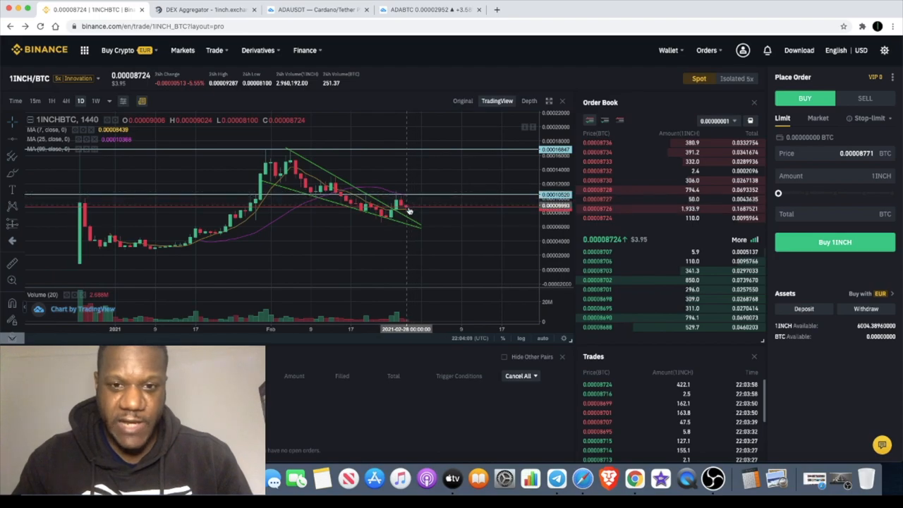
{"action": "mouse_move", "coordinate": [398, 204]}
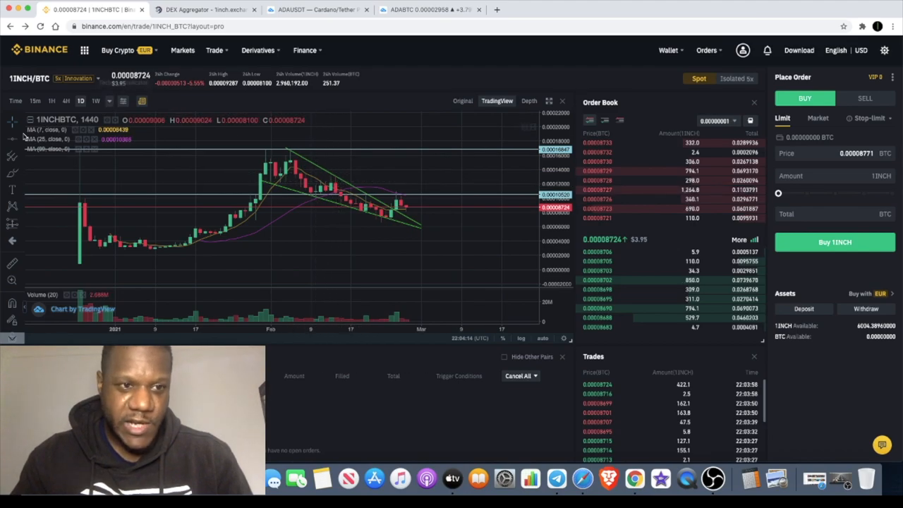
{"action": "mouse_move", "coordinate": [401, 181]}
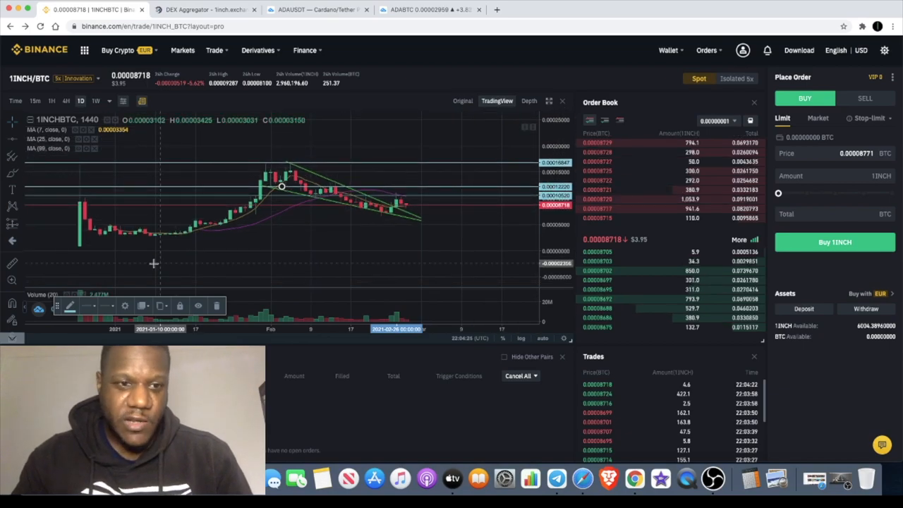
{"action": "mouse_move", "coordinate": [421, 209]}
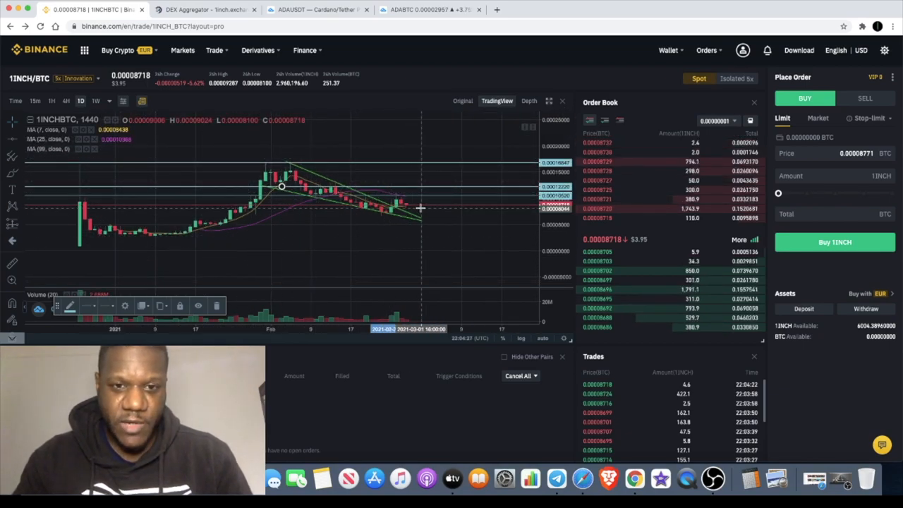
{"action": "mouse_move", "coordinate": [379, 172]}
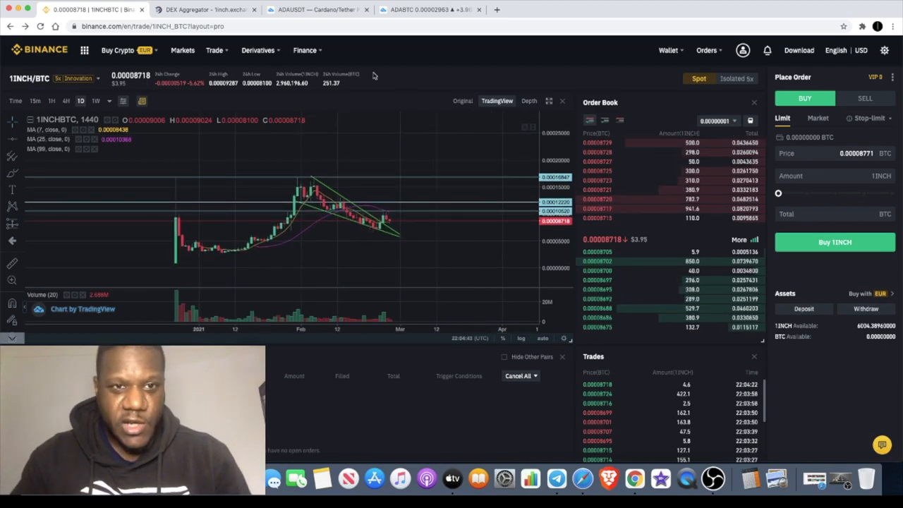
{"action": "left_click", "coordinate": [205, 9]}
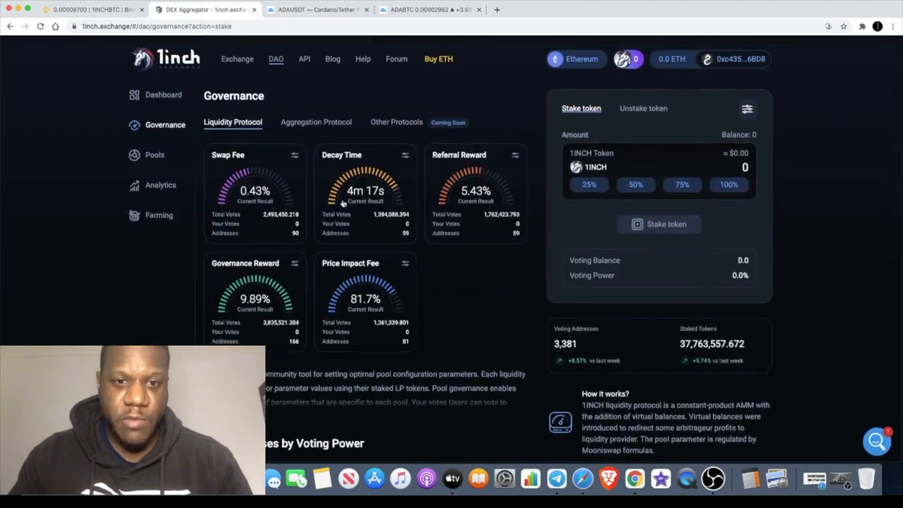
Step: Scroll through the Liquidity Protocol governance parameters and vote results
{"action": "scroll", "scroll_direction": "down", "scroll_amount": 3}
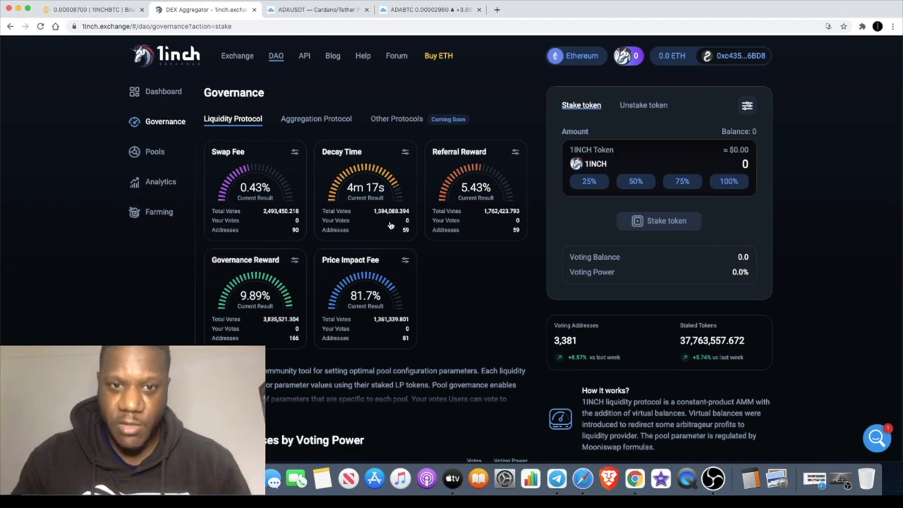
Step: View the Aggregation Protocol results for referrer, operation and governance reward shares
{"action": "left_click", "coordinate": [317, 119]}
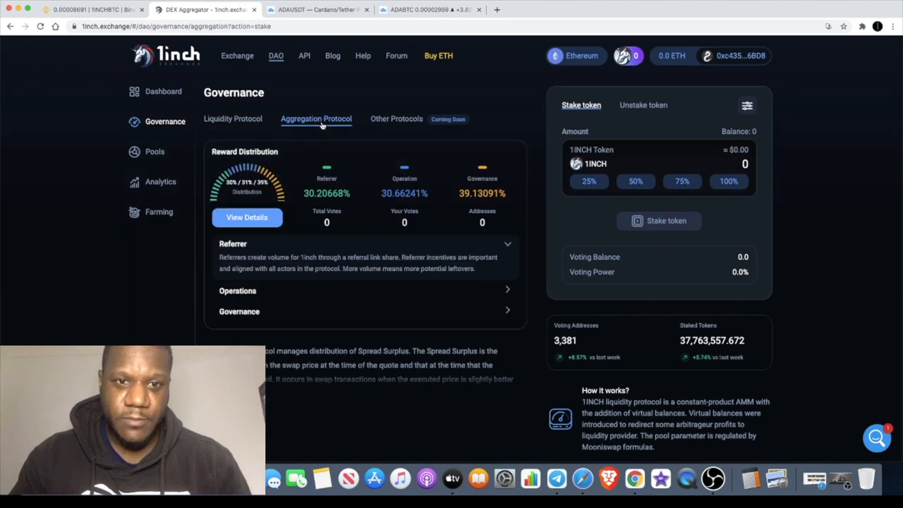
{"action": "scroll", "scroll_direction": "down", "scroll_amount": 3}
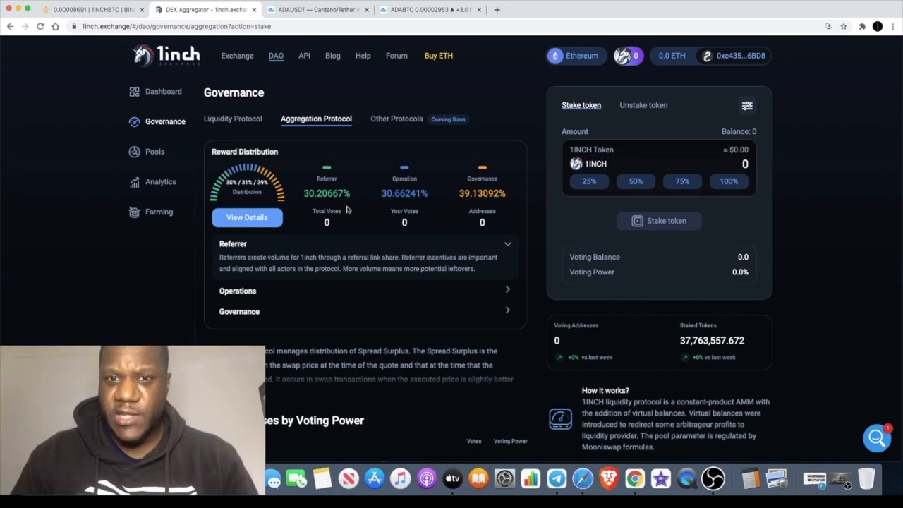
Step: Return to Binance's 1INCH/BTC daily chart with its trendlines and marked levels
{"action": "left_click", "coordinate": [92, 8]}
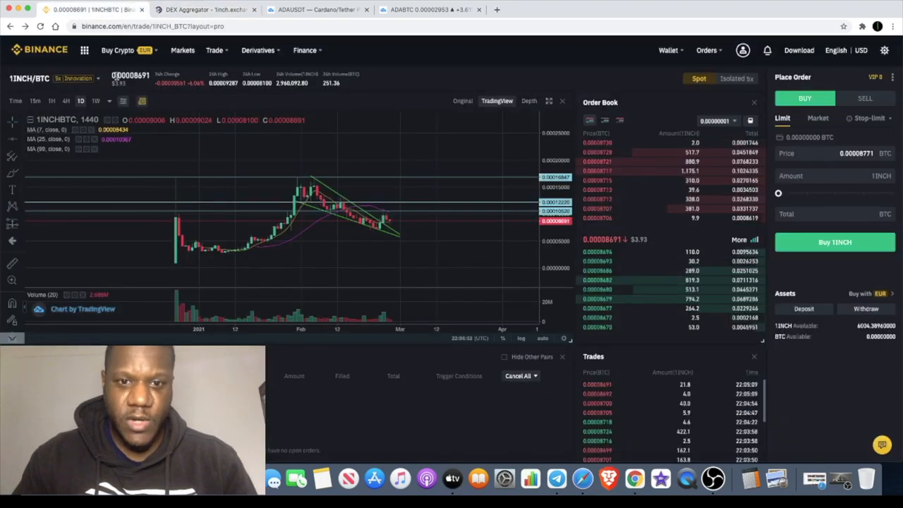
{"action": "left_click", "coordinate": [51, 100]}
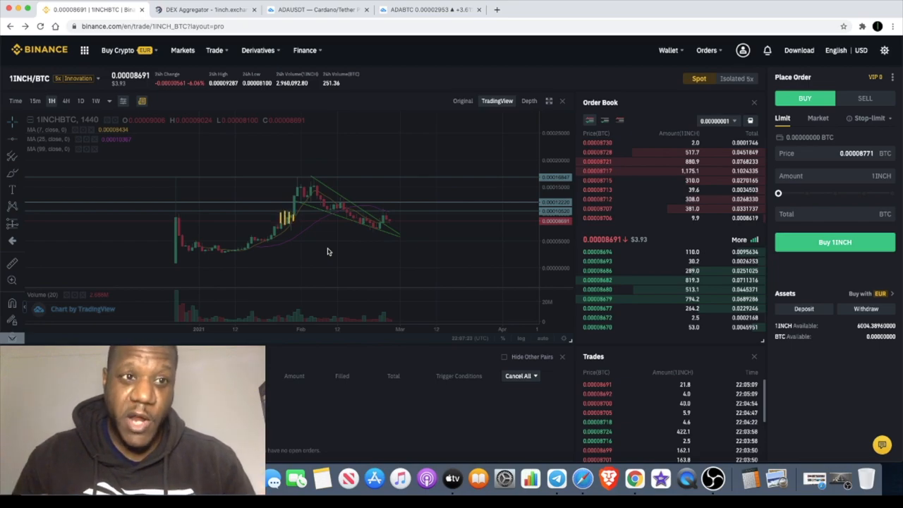
{"action": "mouse_move", "coordinate": [262, 212]}
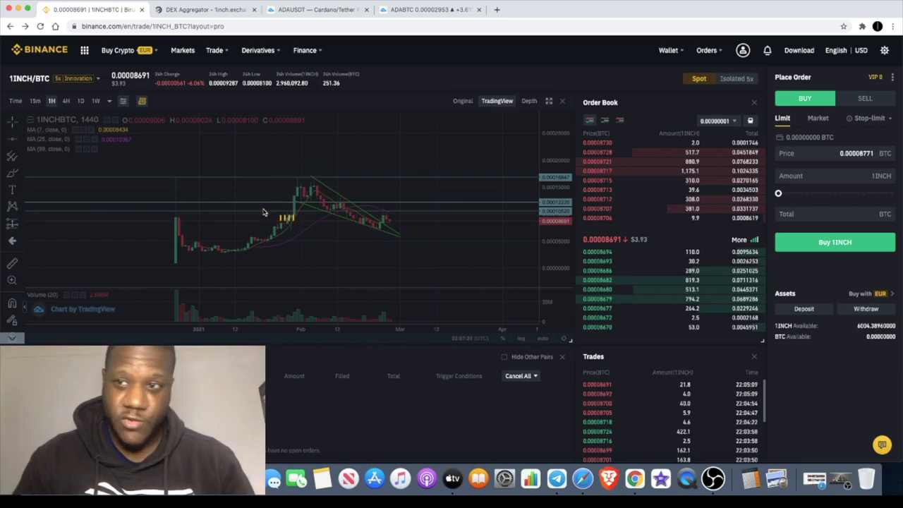